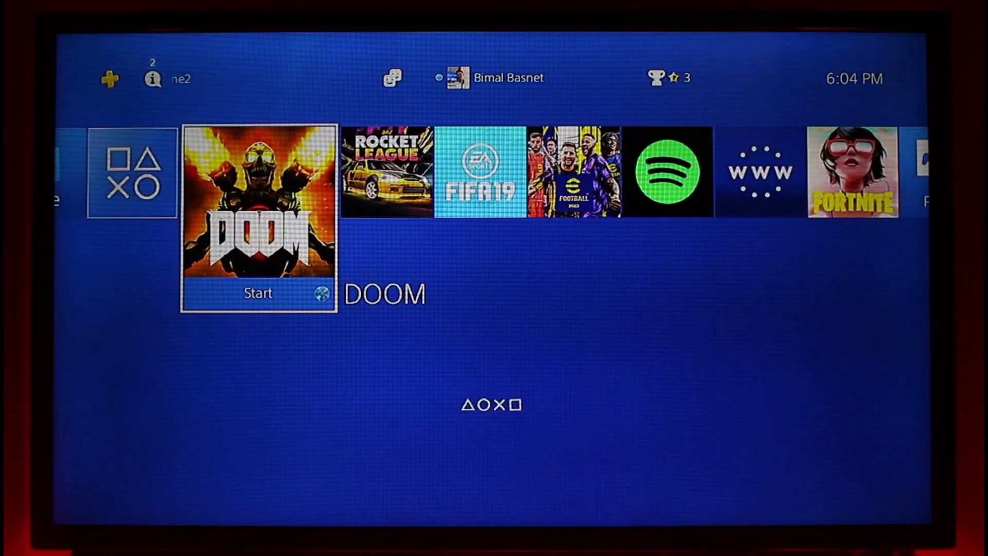
Move along the content row until FIFA 19 is selected with its options menu ready
scroll("right", 3)
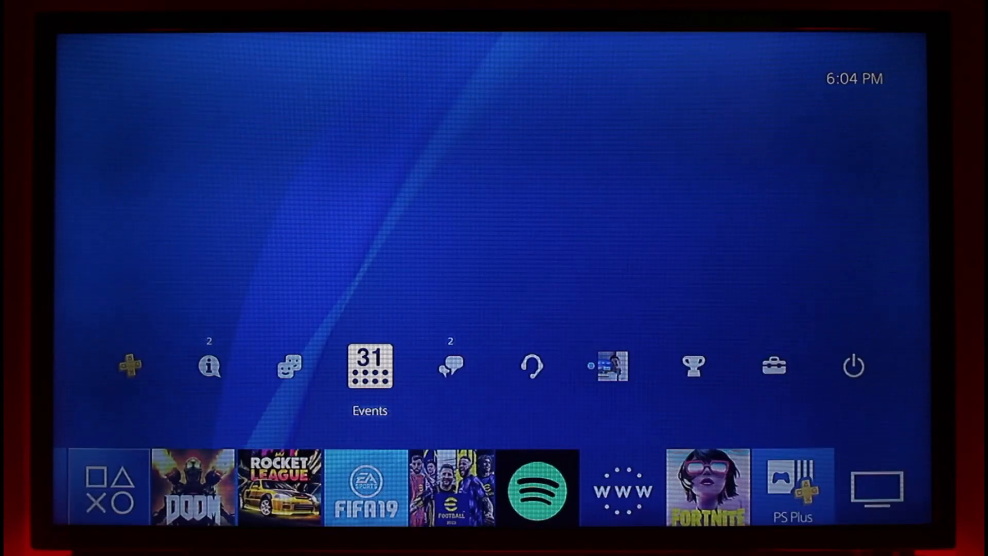
scroll("right", 3)
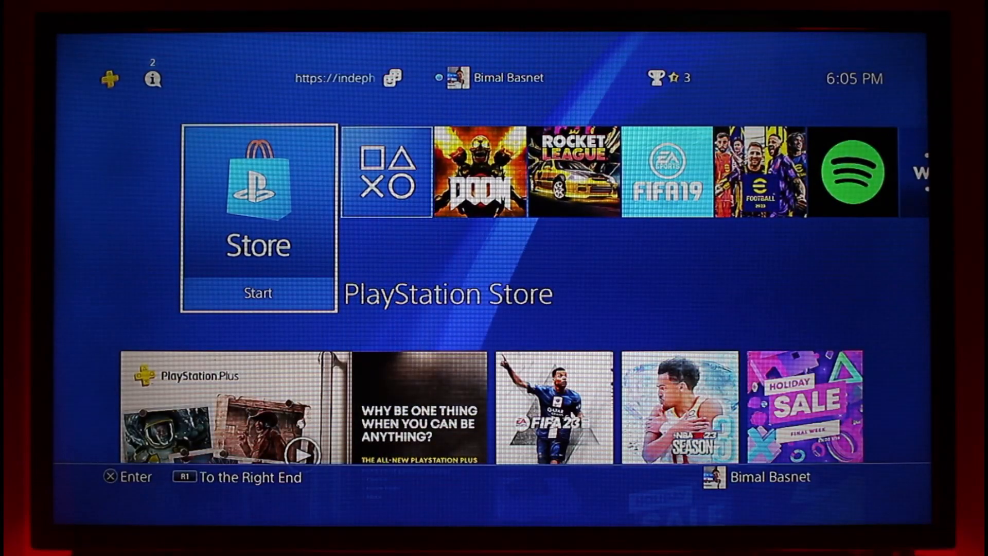
key("Right")
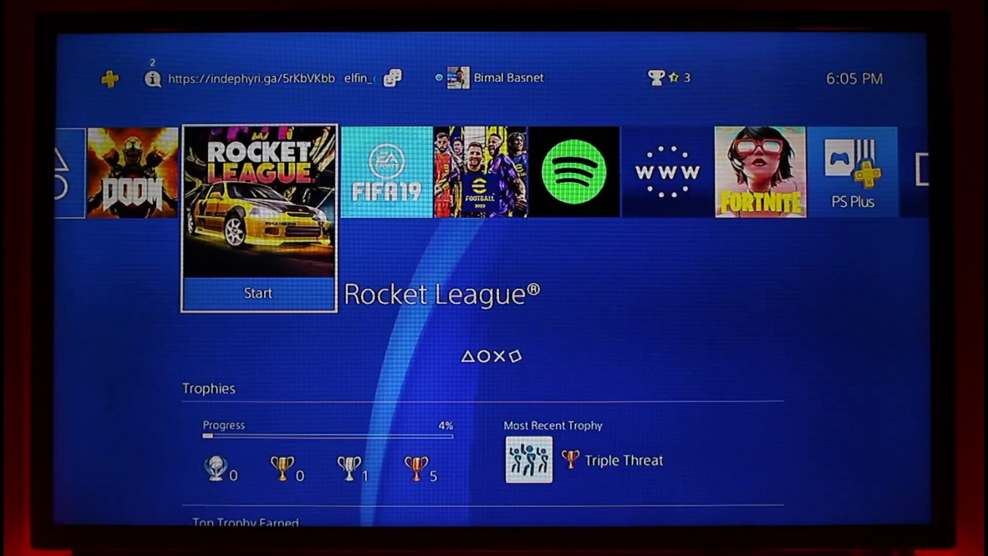
scroll("right", 3)
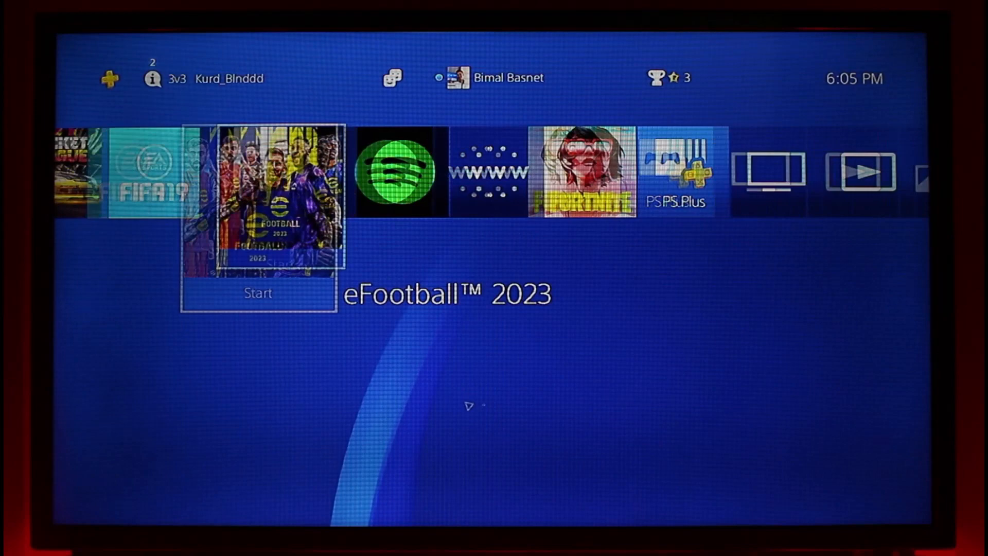
scroll("left", 3)
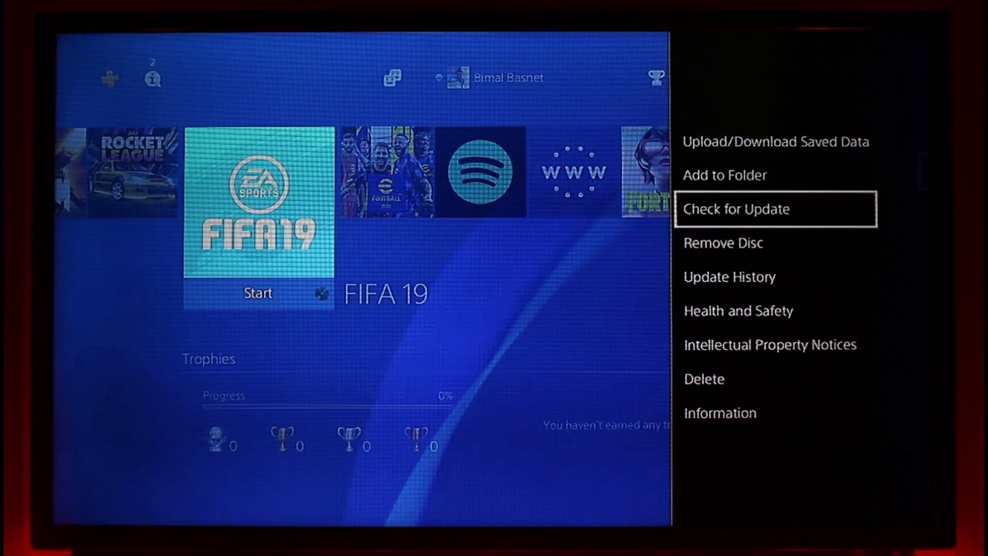
Run Check for Update on FIFA 19 and acknowledge the 'latest version' message
left_click(735, 209)
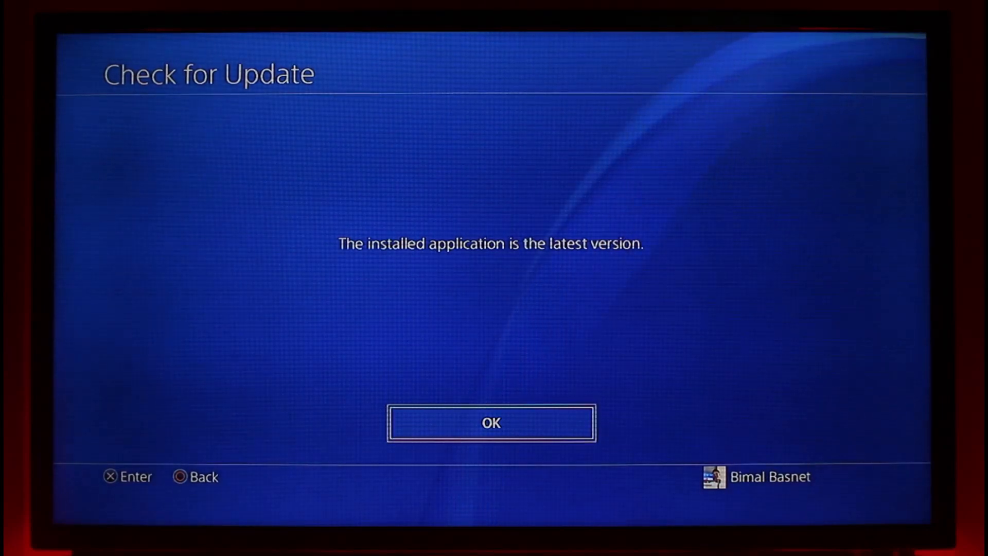
left_click(491, 423)
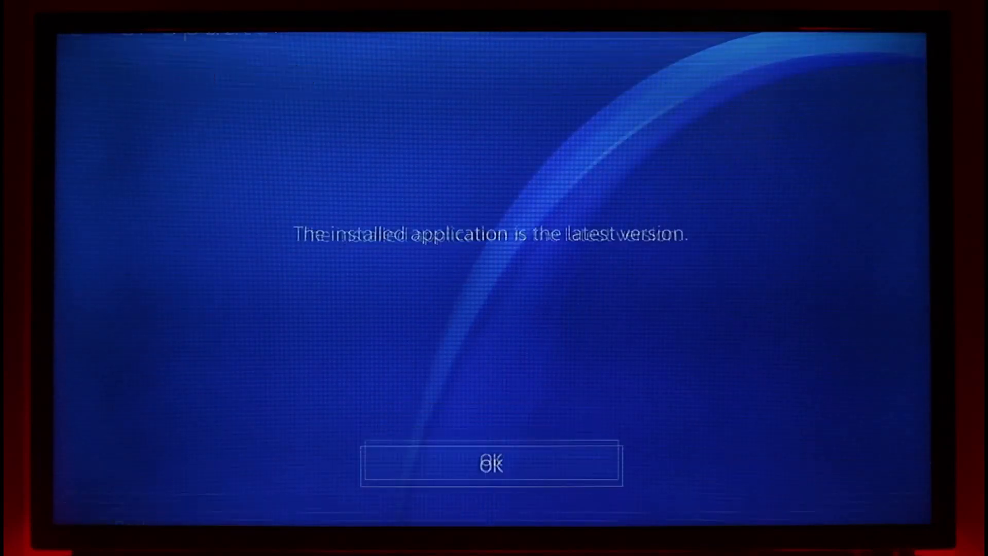
left_click(491, 464)
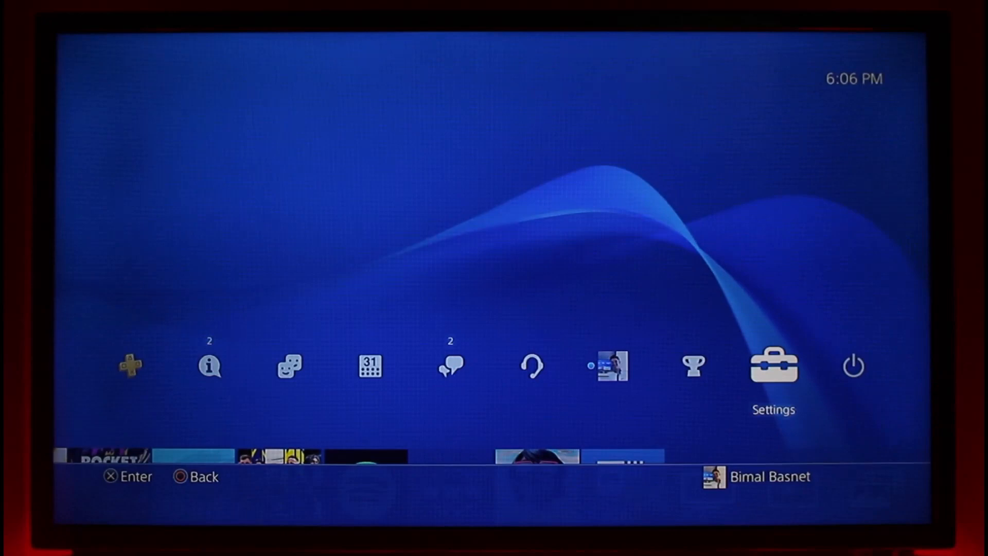
left_click(773, 365)
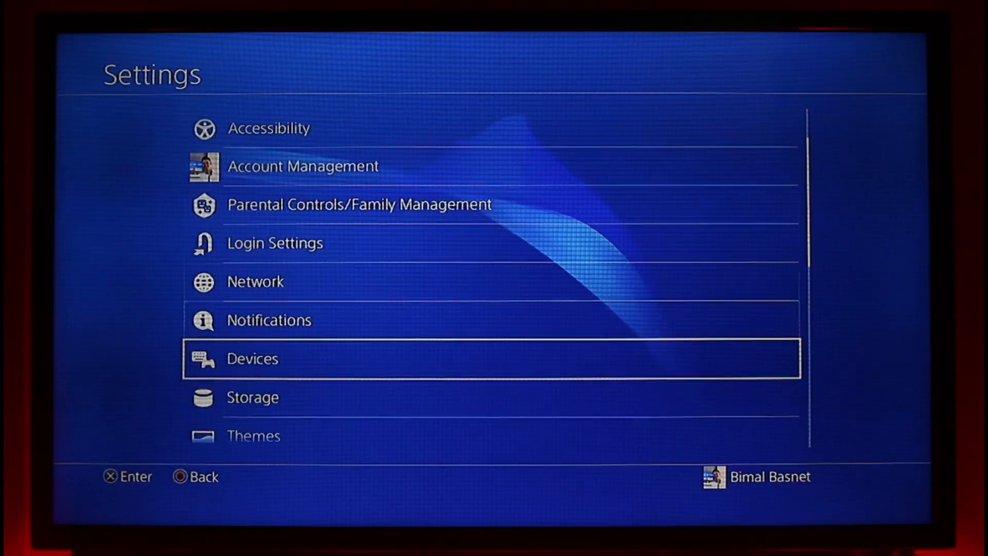
left_click(253, 397)
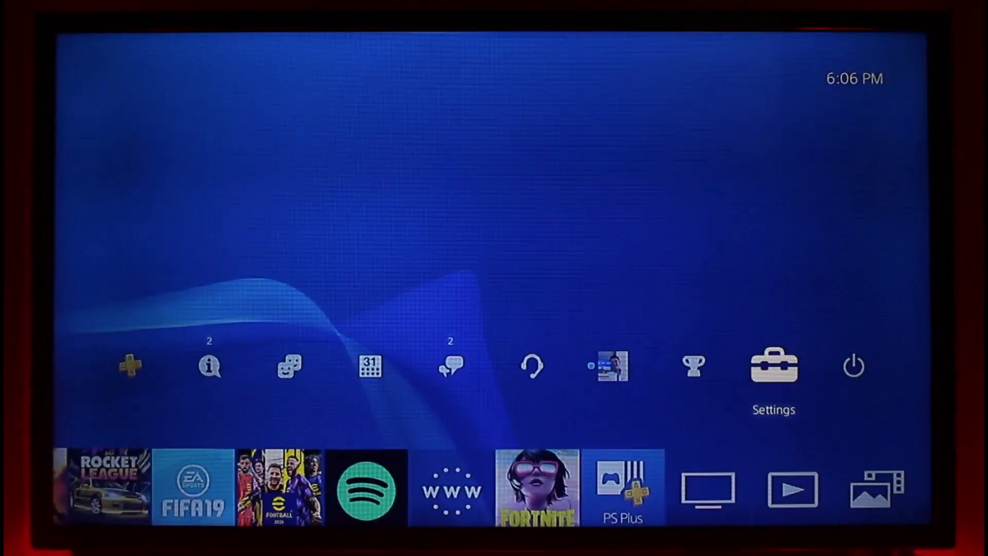
Look at the Initialization options in Settings, then return to the top of the Settings list
left_click(774, 365)
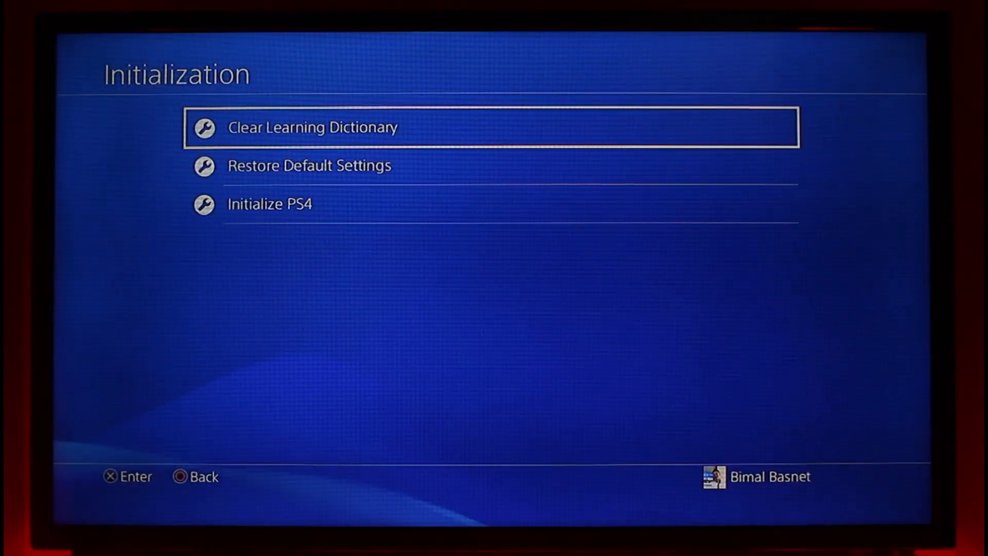
left_click(271, 204)
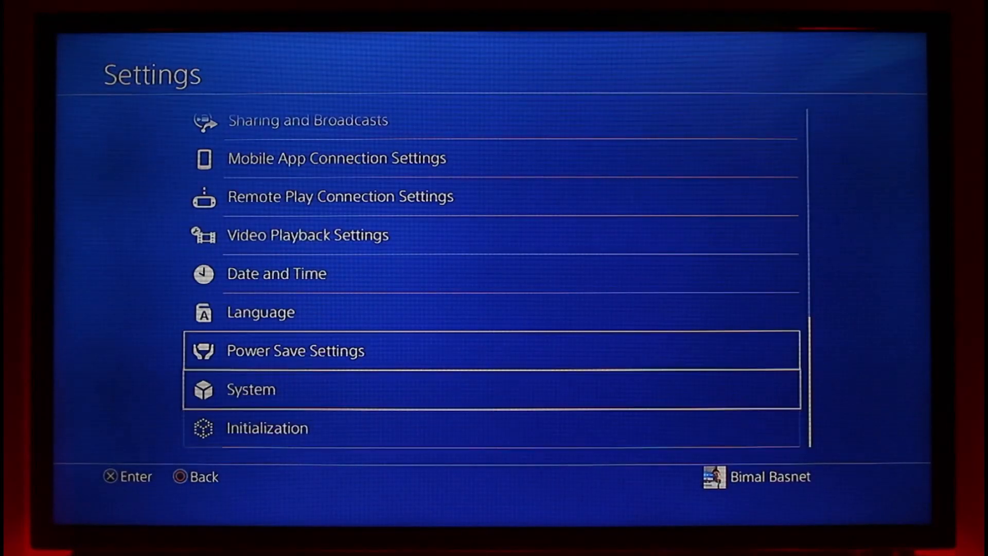
scroll("up", 3)
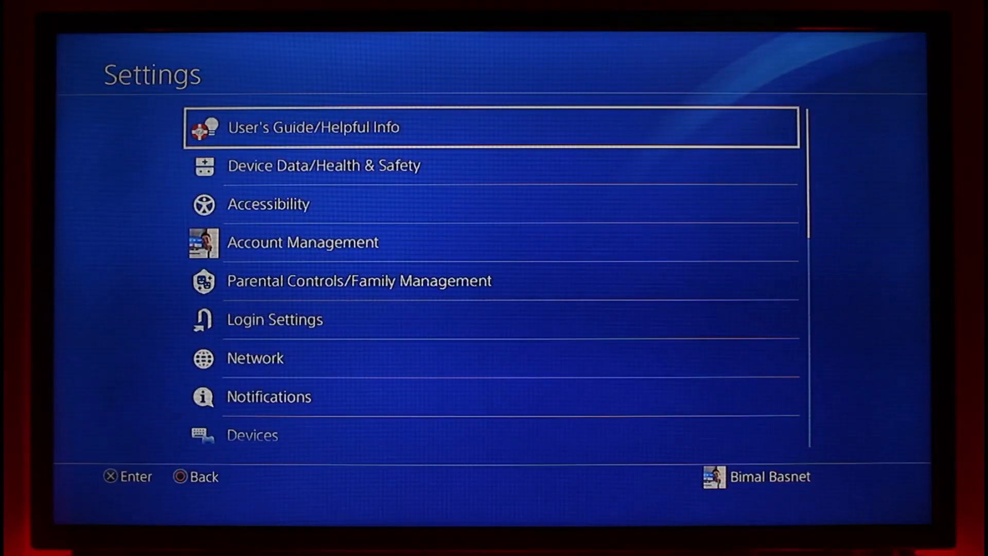